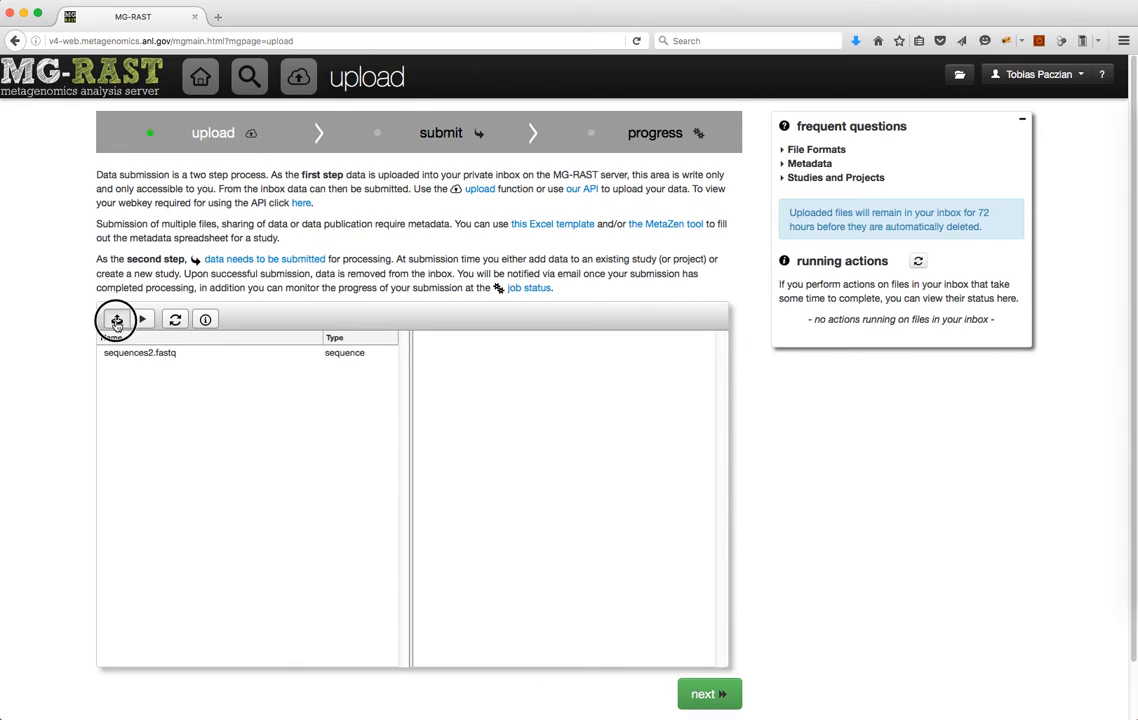
# - Choose sequences.fastq from the TEST folder for upload and validation
pyautogui.click(88, 319)
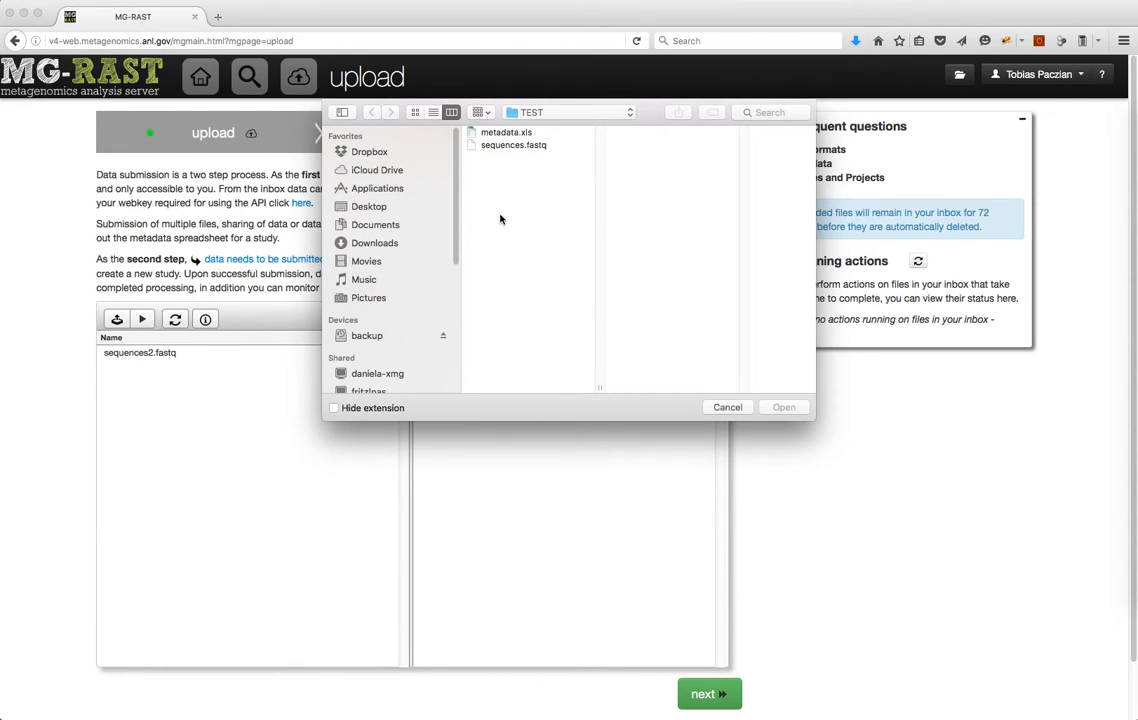
pyautogui.click(510, 145)
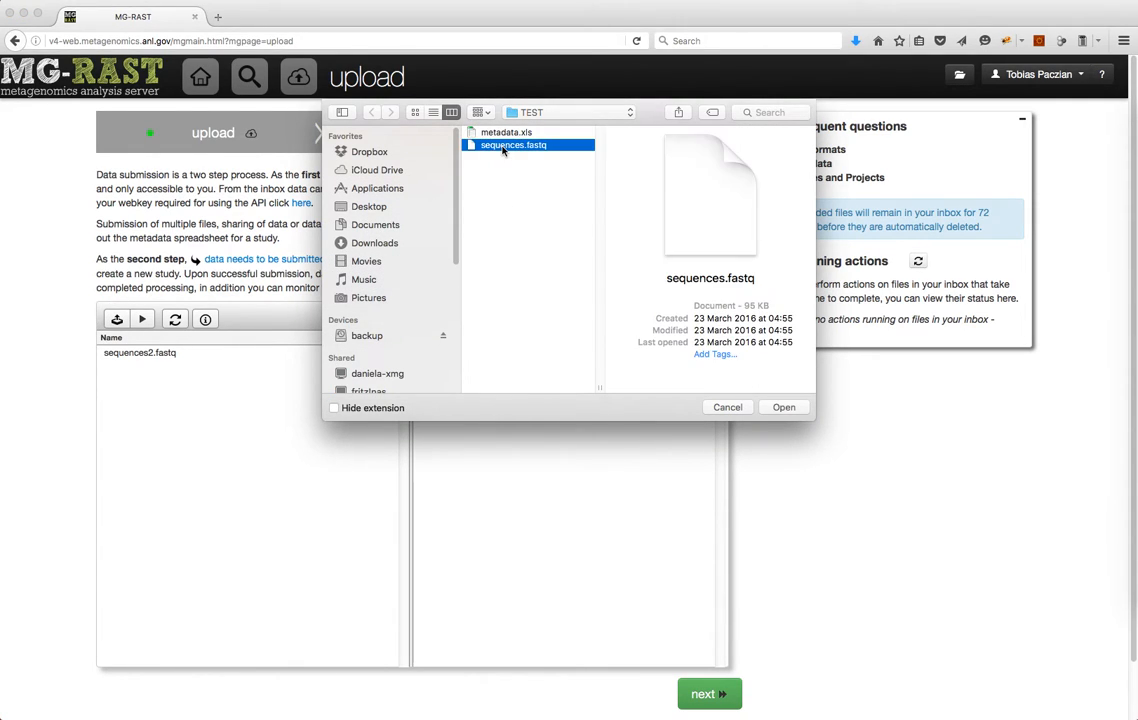
pyautogui.click(784, 407)
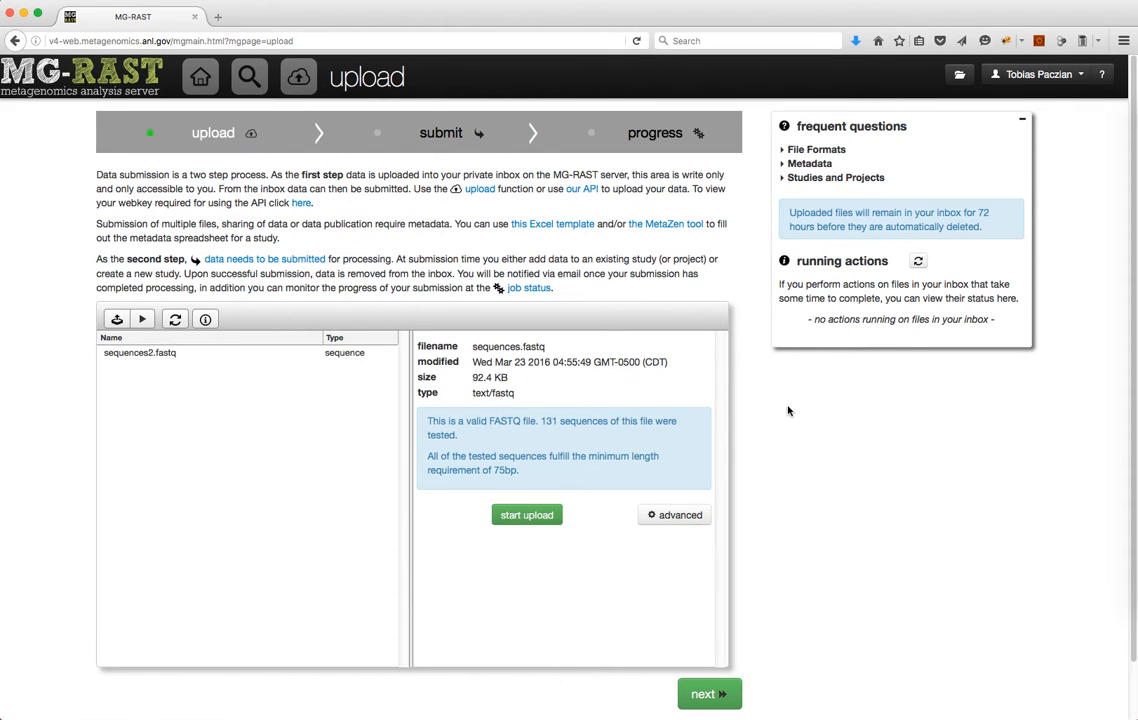
pyautogui.moveTo(564, 448)
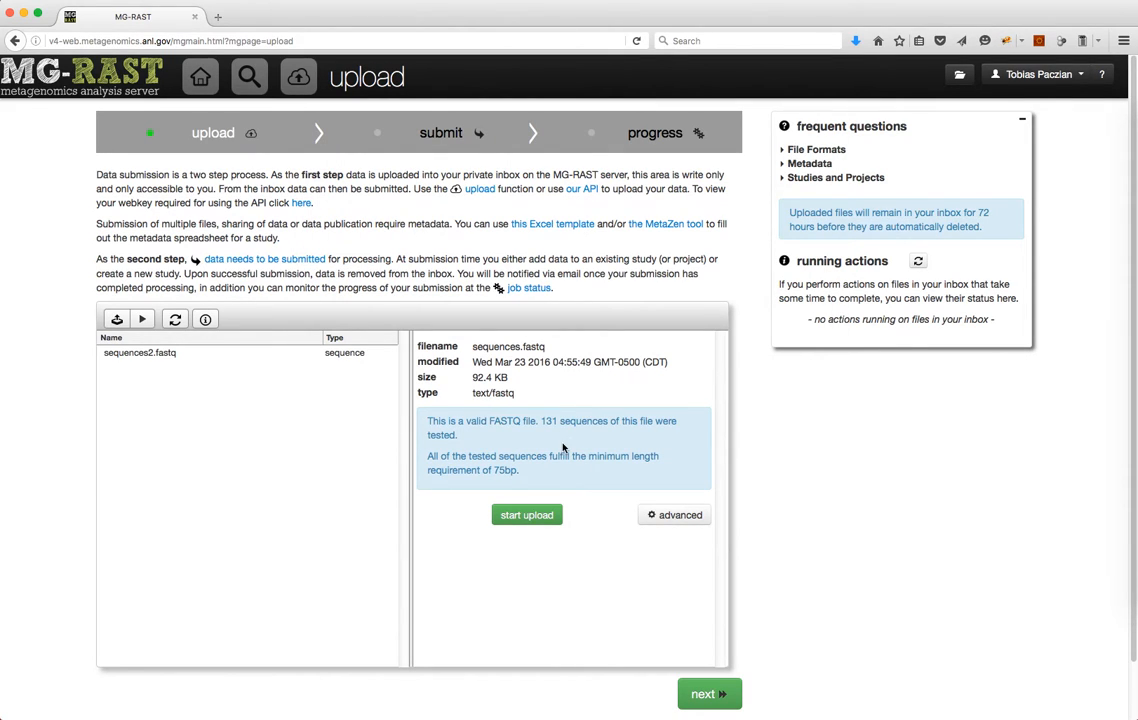
pyautogui.moveTo(566, 440)
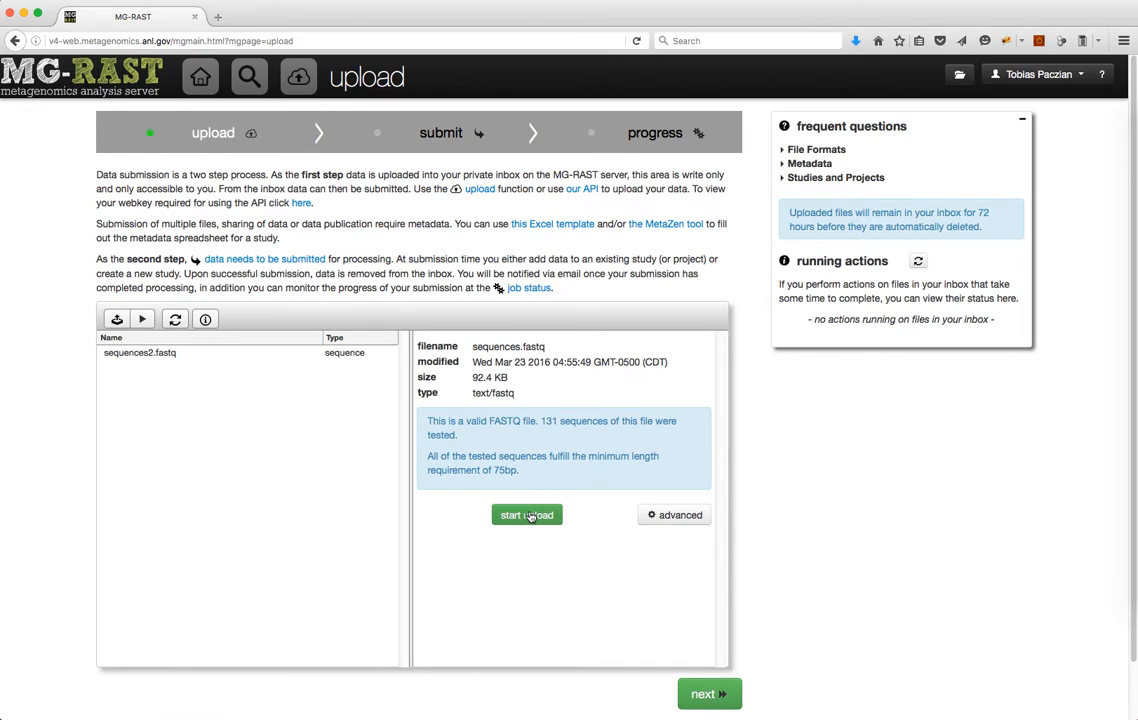
# - Upload sequences.fastq into the inbox beside sequences2.fastq
pyautogui.click(526, 515)
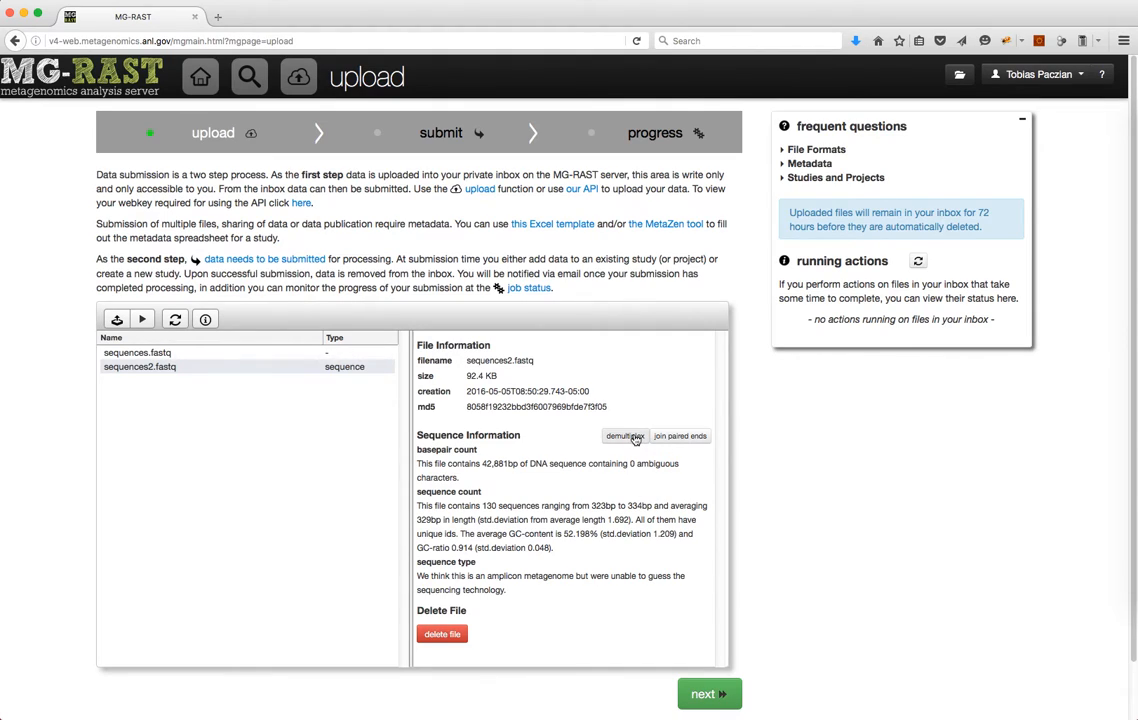
pyautogui.moveTo(702, 445)
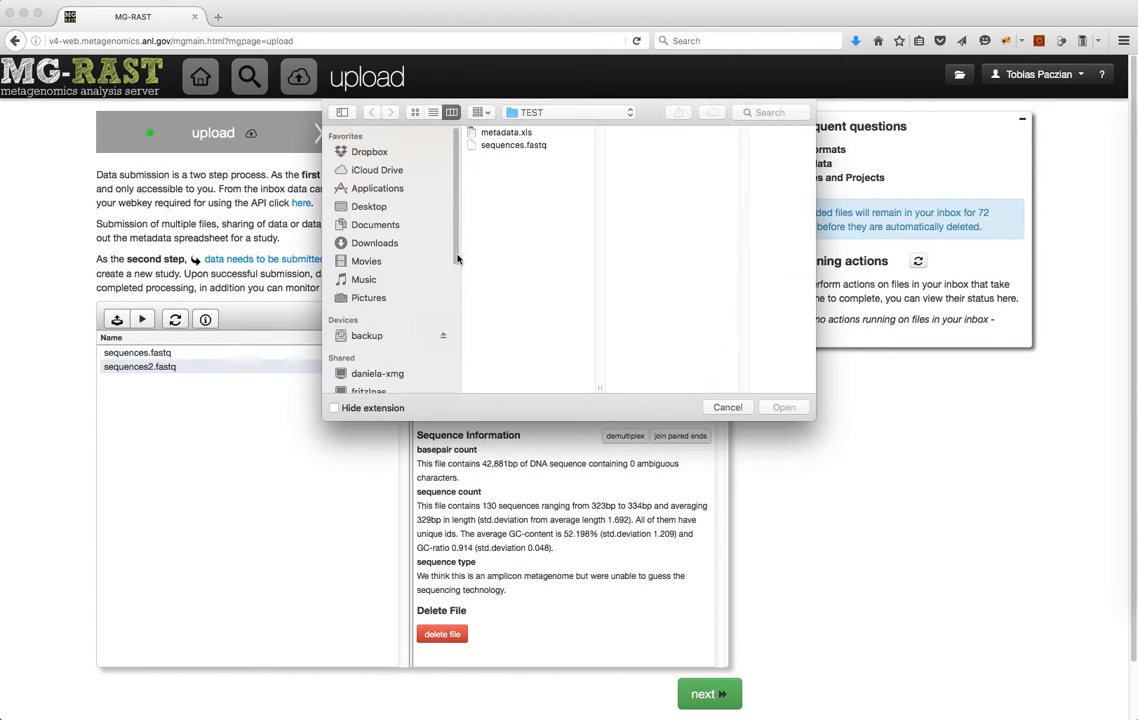
# - Choose metadata.xls in the file dialog and upload it to the inbox
pyautogui.click(503, 132)
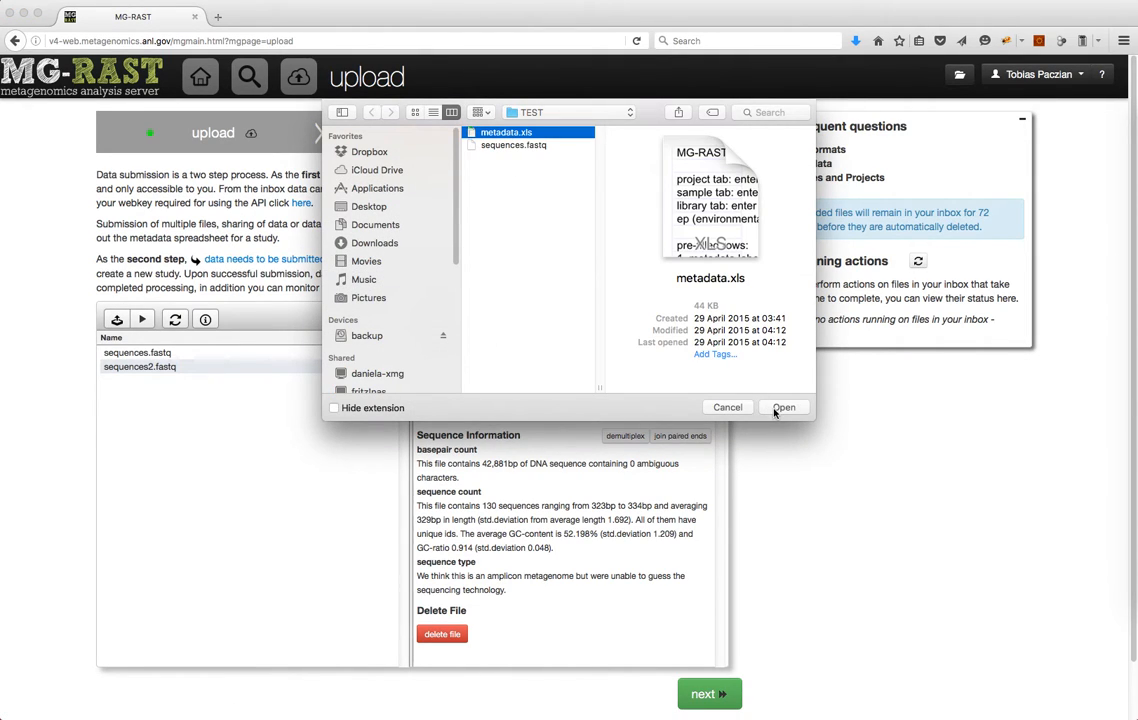
pyautogui.click(784, 407)
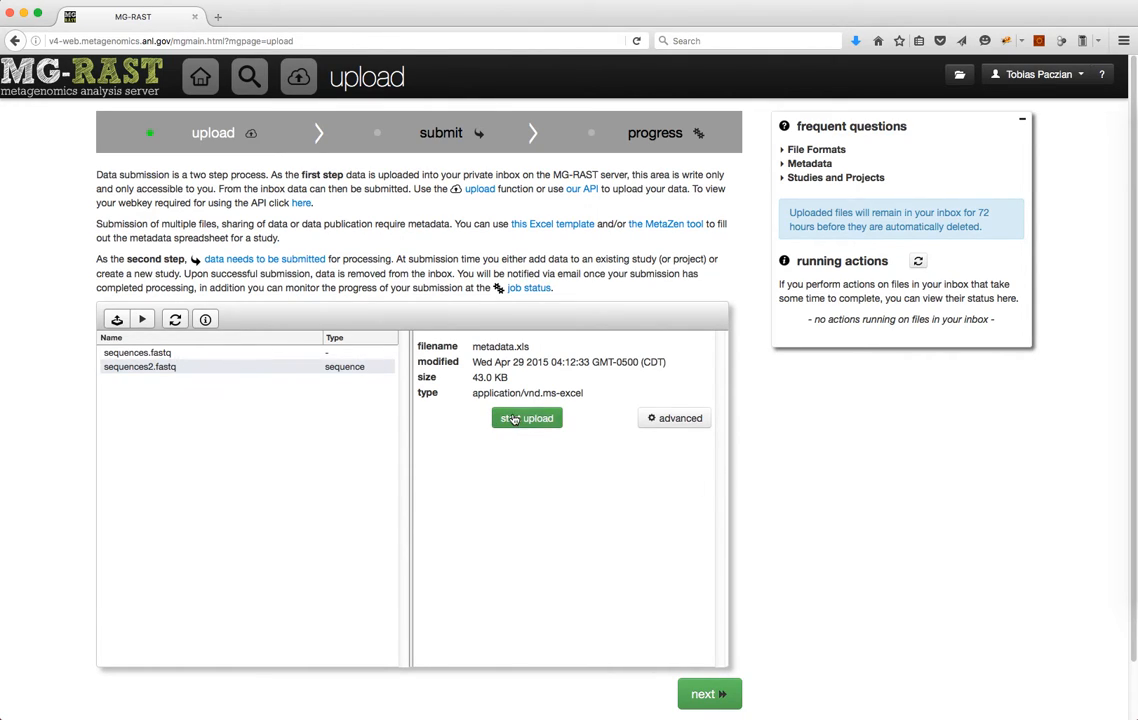
pyautogui.click(525, 418)
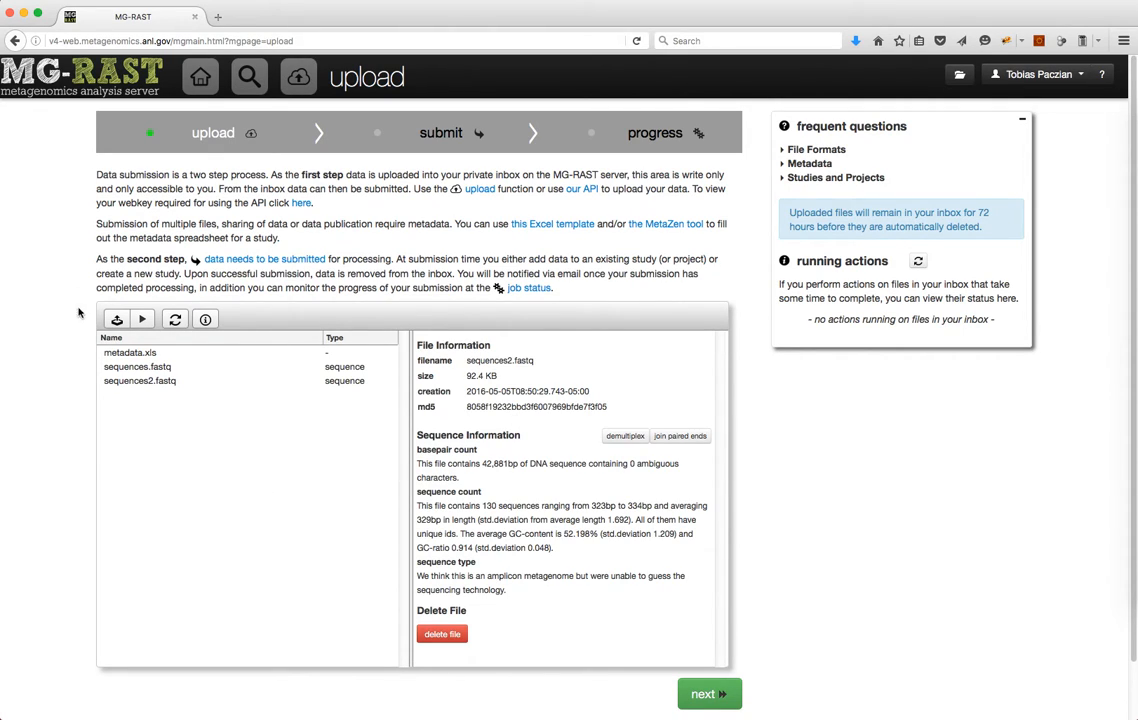
# - View metadata.xls details and refresh the inbox so it's typed as valid metadata
pyautogui.click(130, 352)
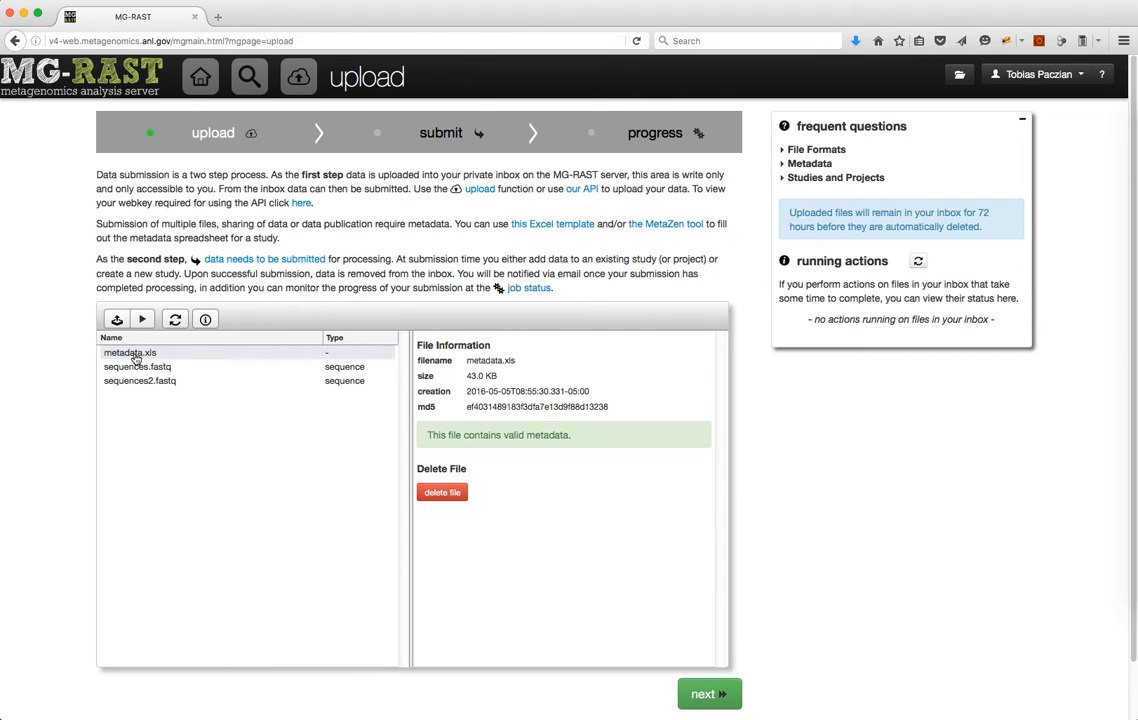
pyautogui.click(175, 319)
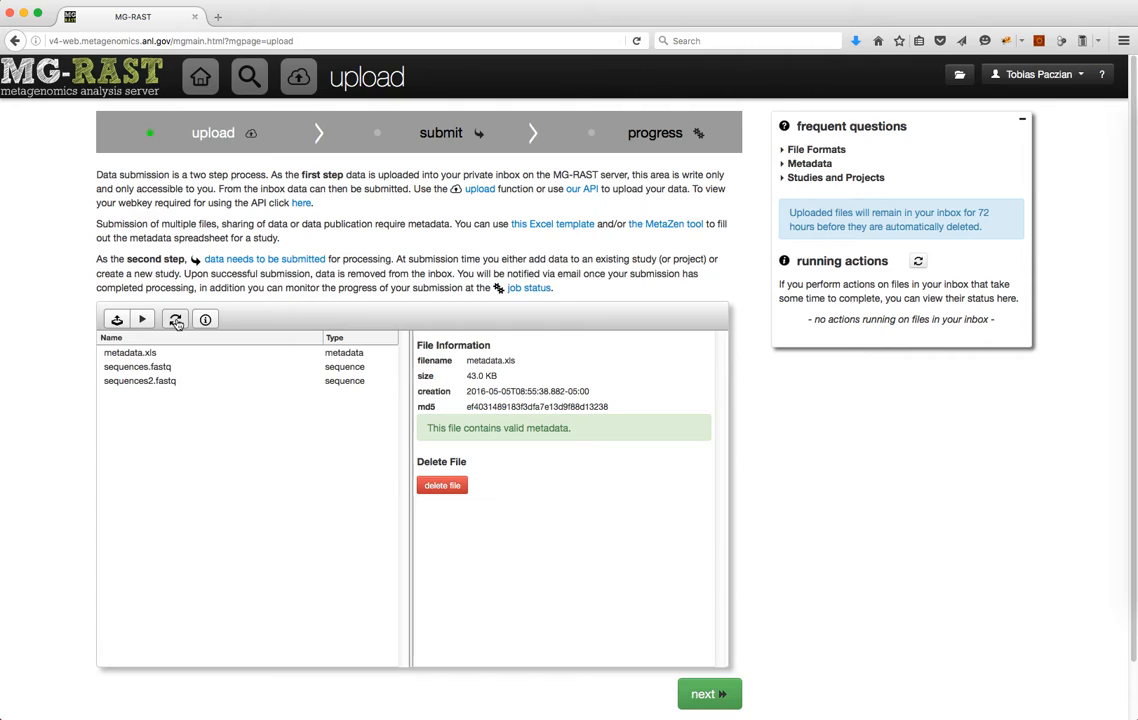
pyautogui.click(130, 352)
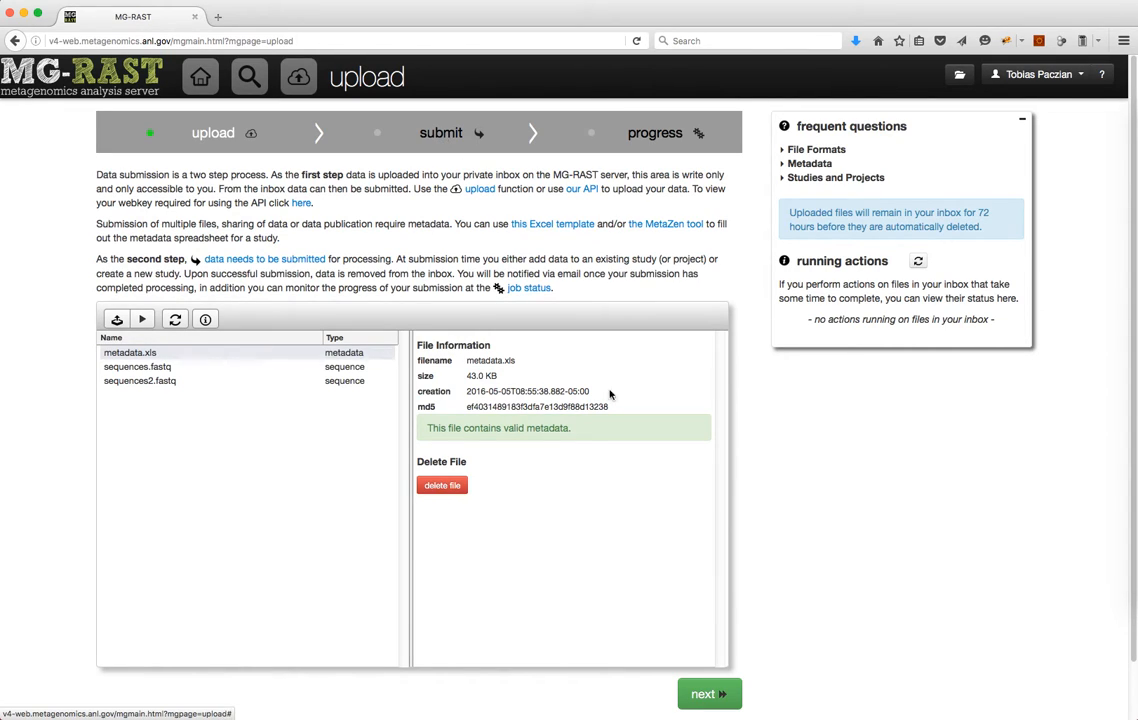
# - Go to the submission page and highlight metadata.xls as the metadata file
pyautogui.click(705, 692)
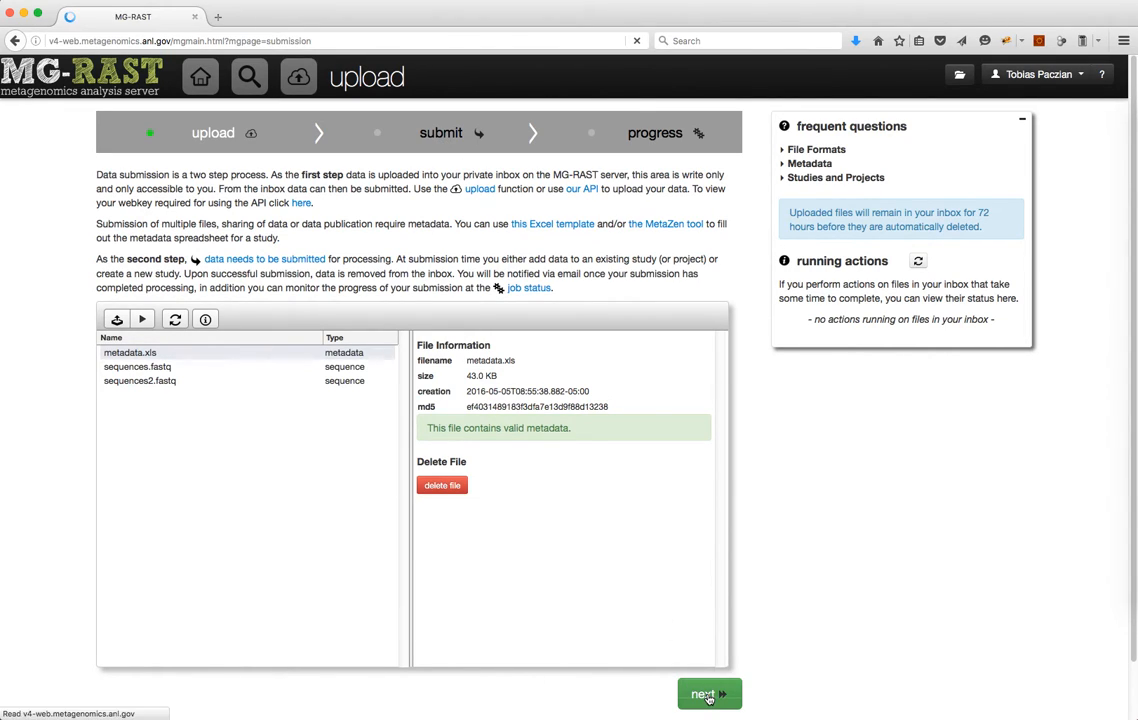
pyautogui.click(705, 696)
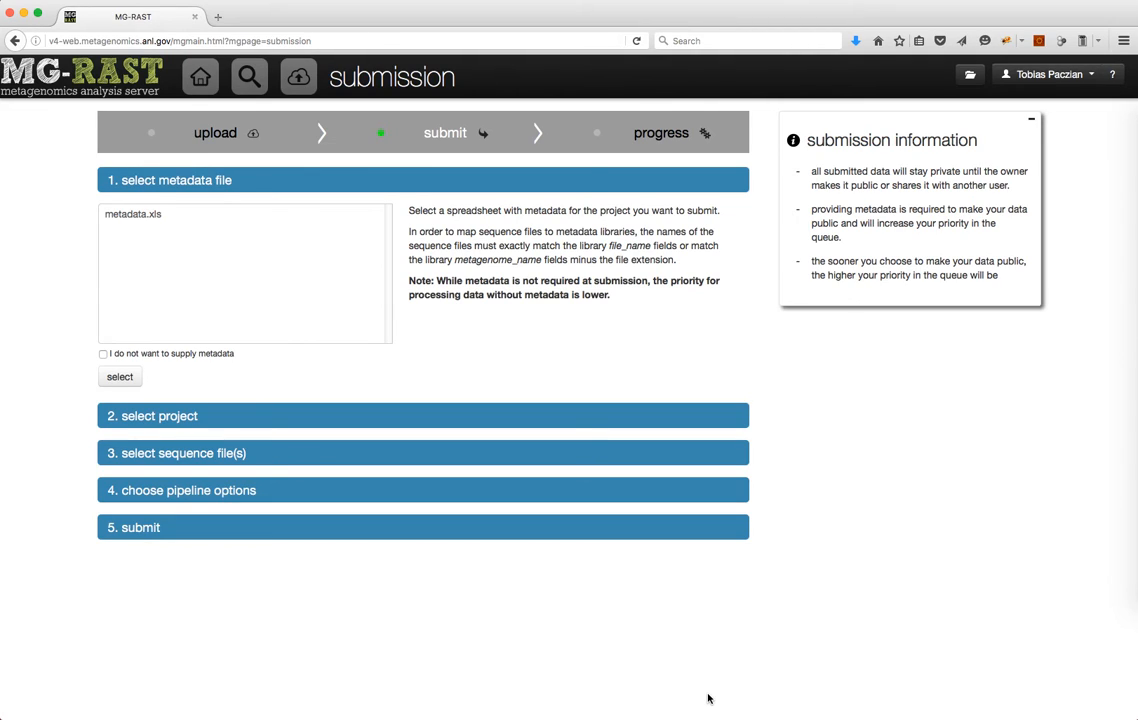
pyautogui.click(132, 214)
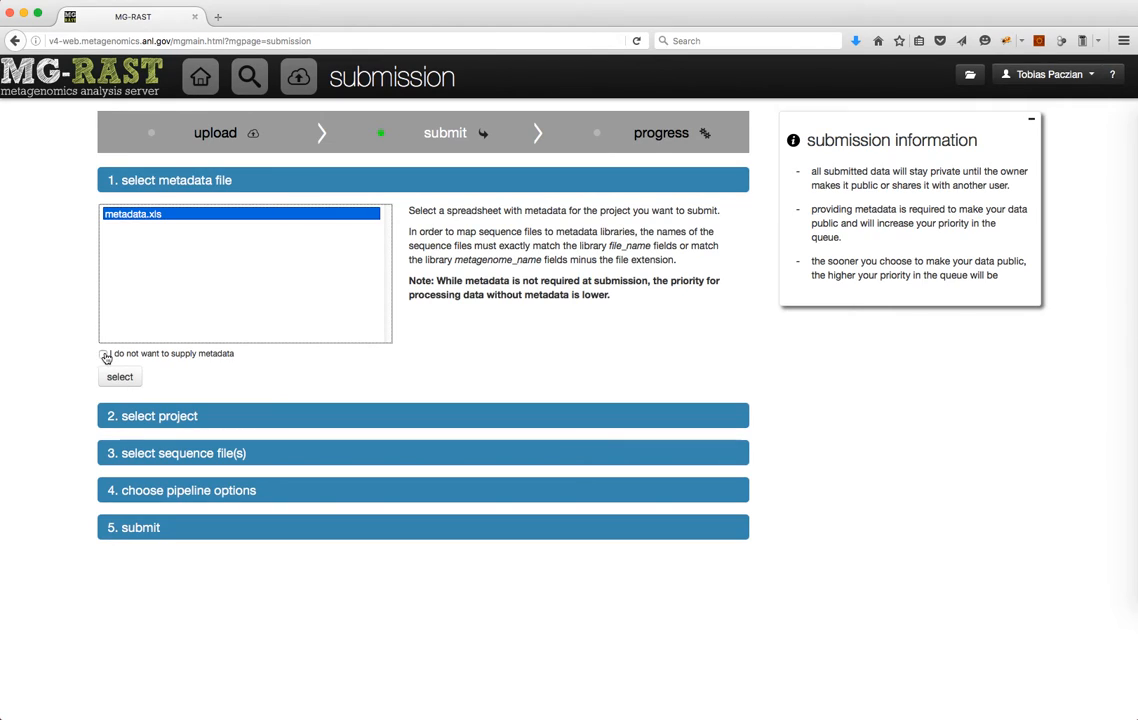
pyautogui.click(104, 355)
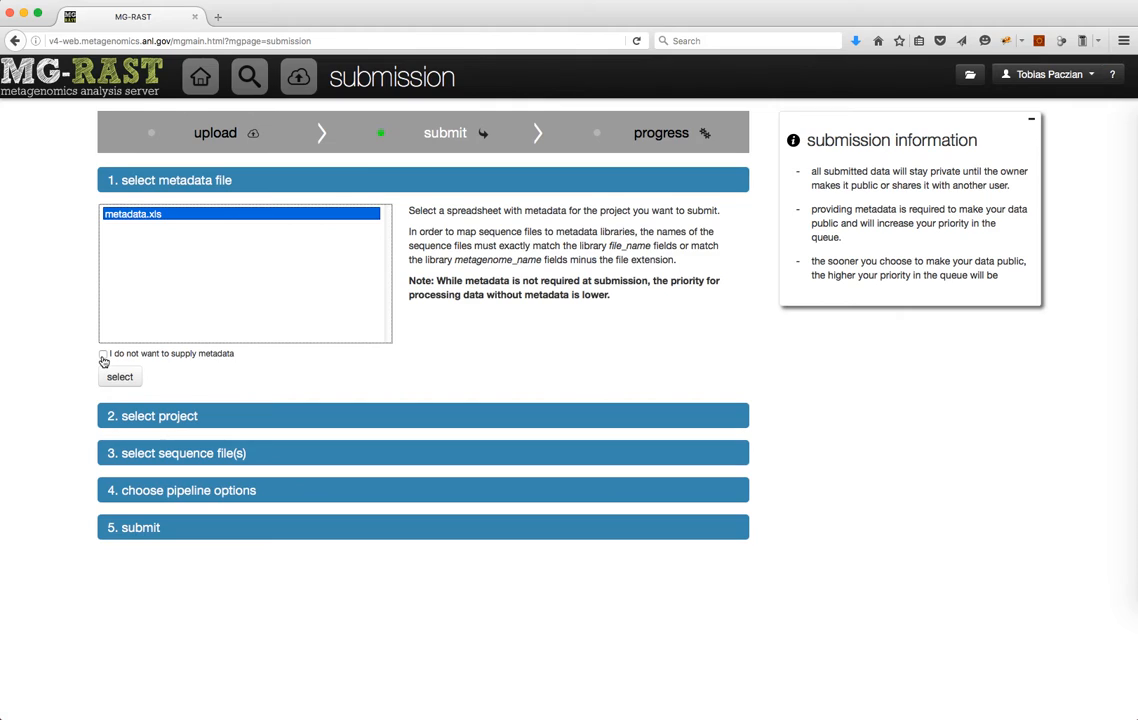
pyautogui.click(120, 376)
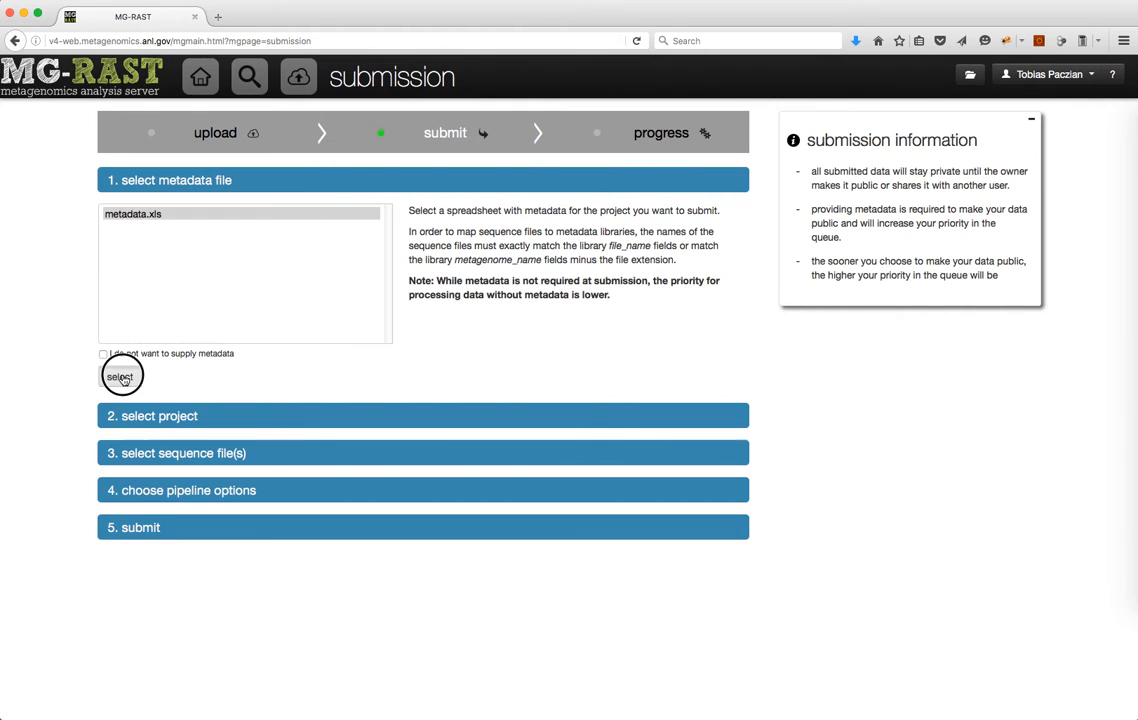
# - Confirm metadata.xls and set the project name to 'tutorial'
pyautogui.click(119, 375)
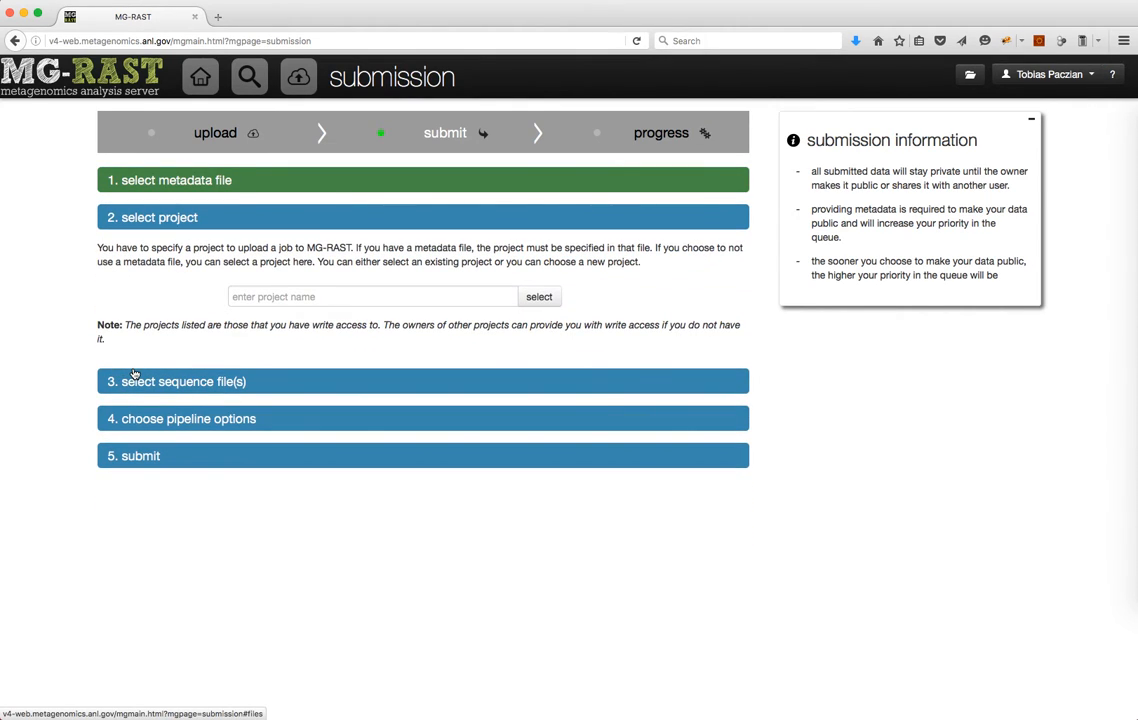
pyautogui.click(372, 296)
pyautogui.write('tutorial')
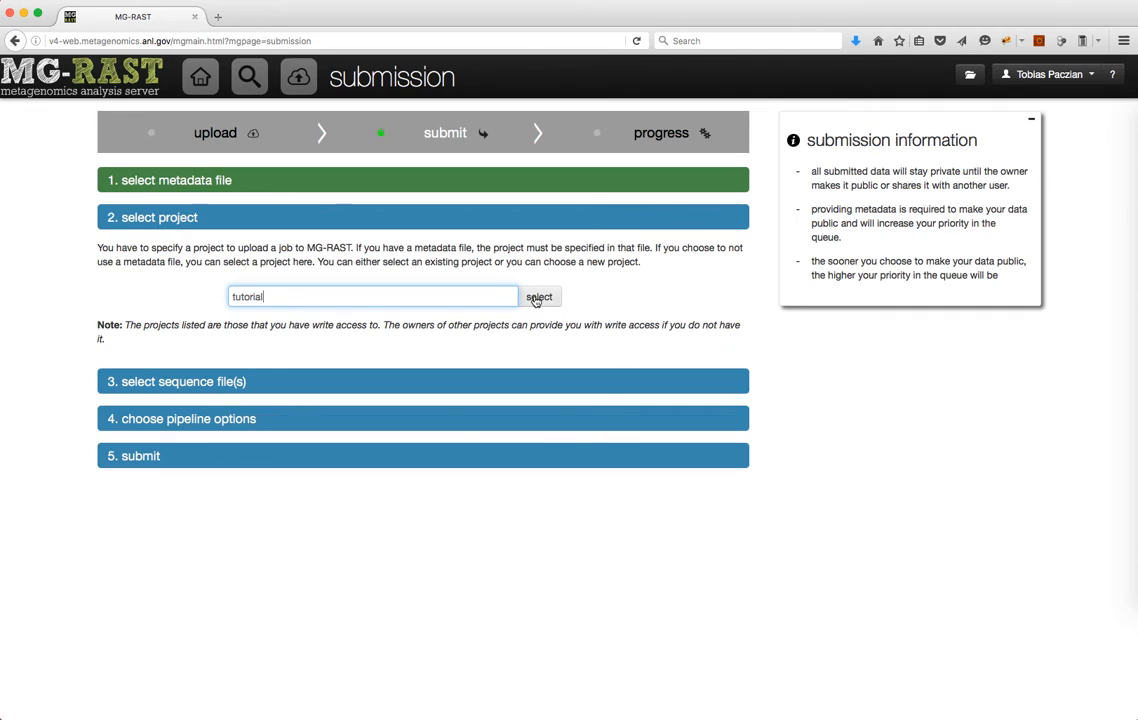
pyautogui.click(538, 297)
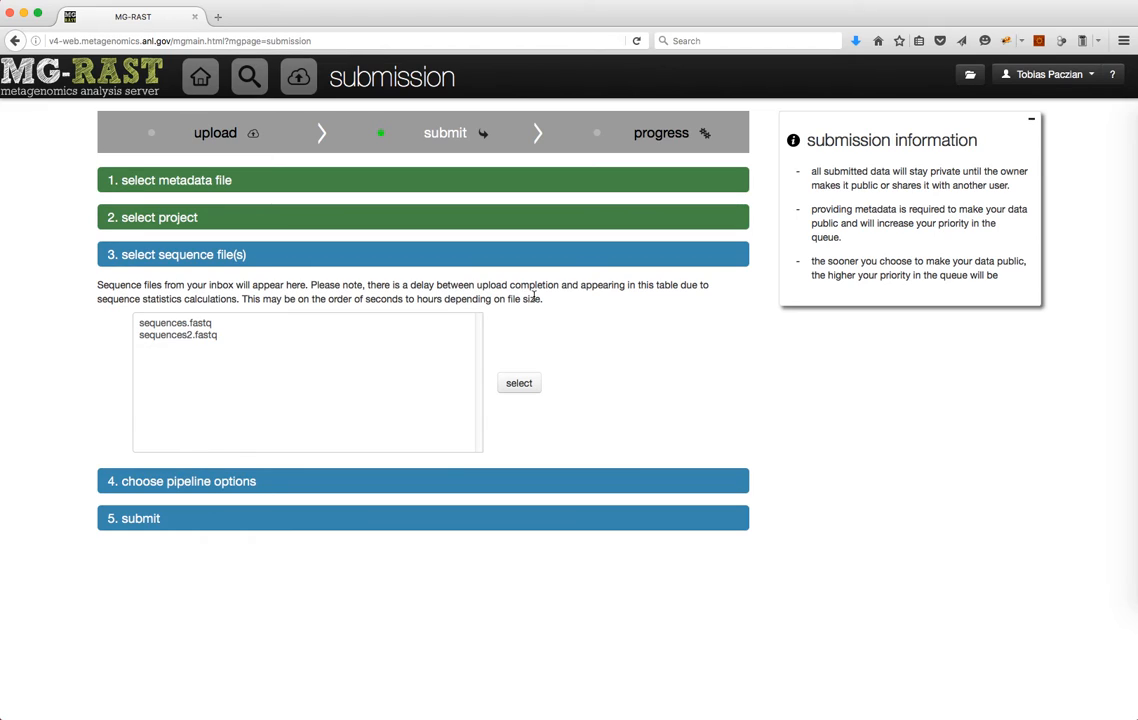
pyautogui.moveTo(200, 334)
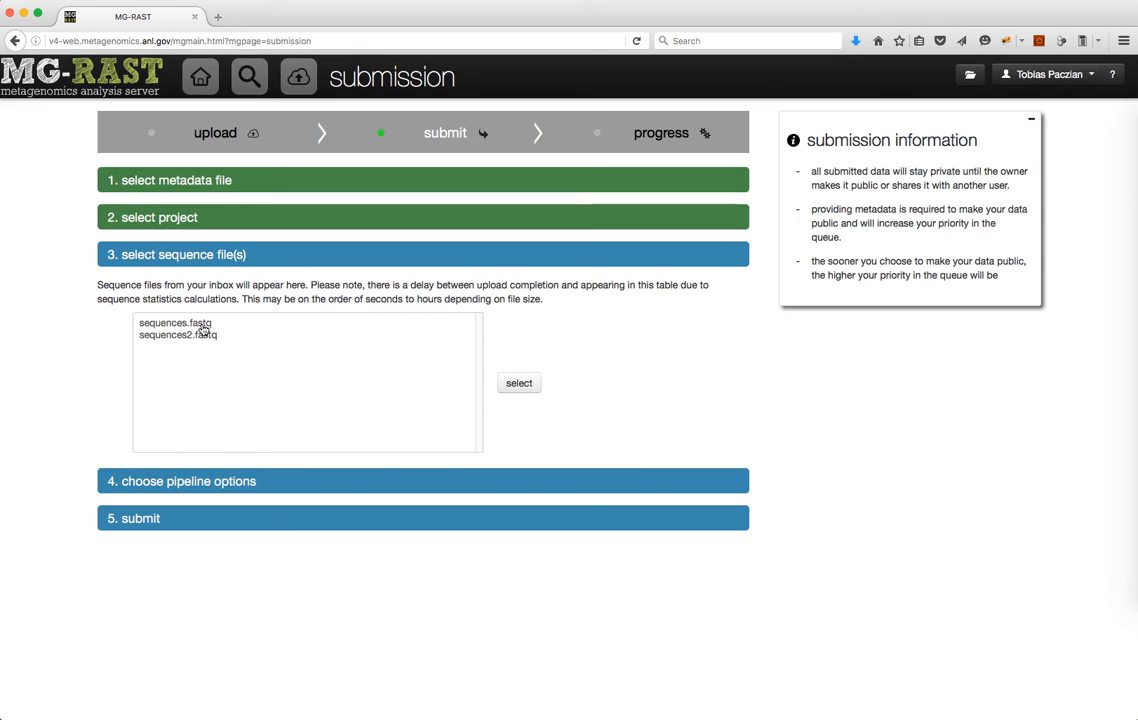
# - Select sequences.fastq and submit the job, keeping the data private
pyautogui.click(180, 335)
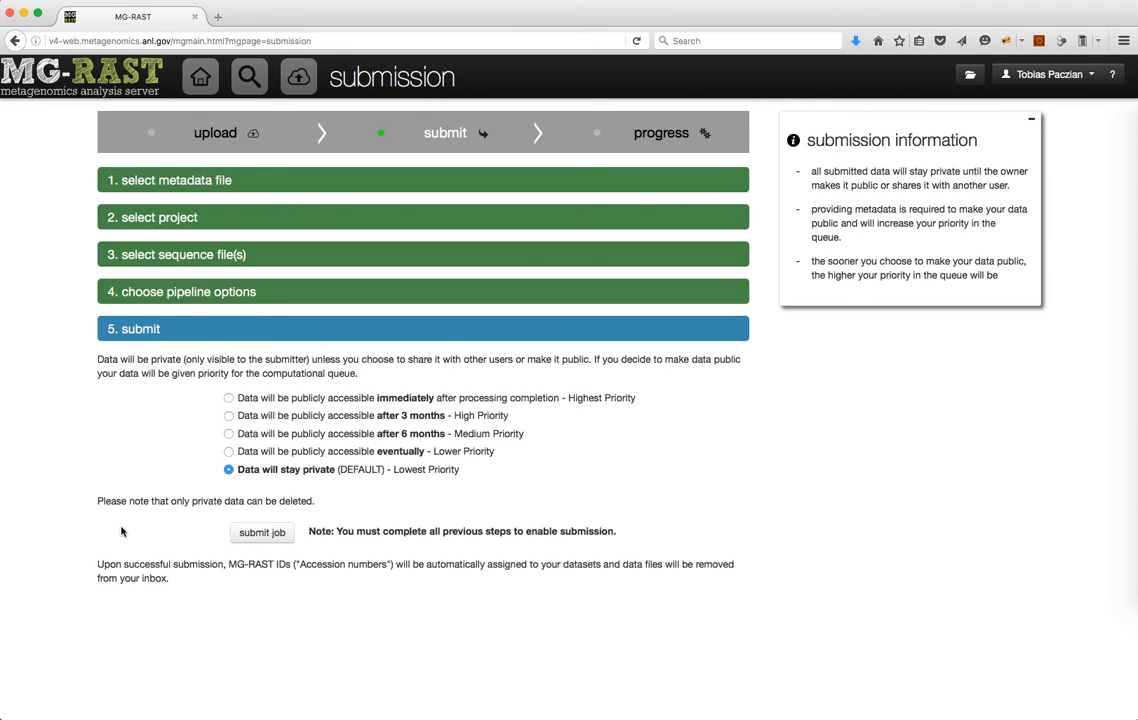
pyautogui.moveTo(142, 542)
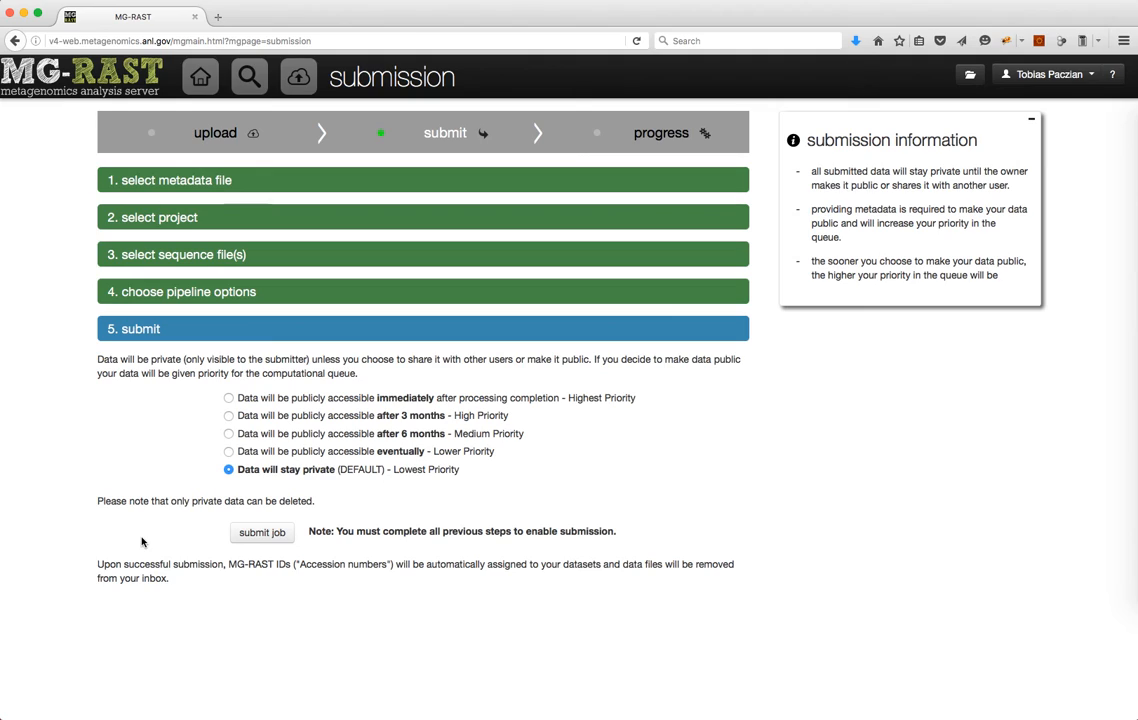
pyautogui.moveTo(184, 476)
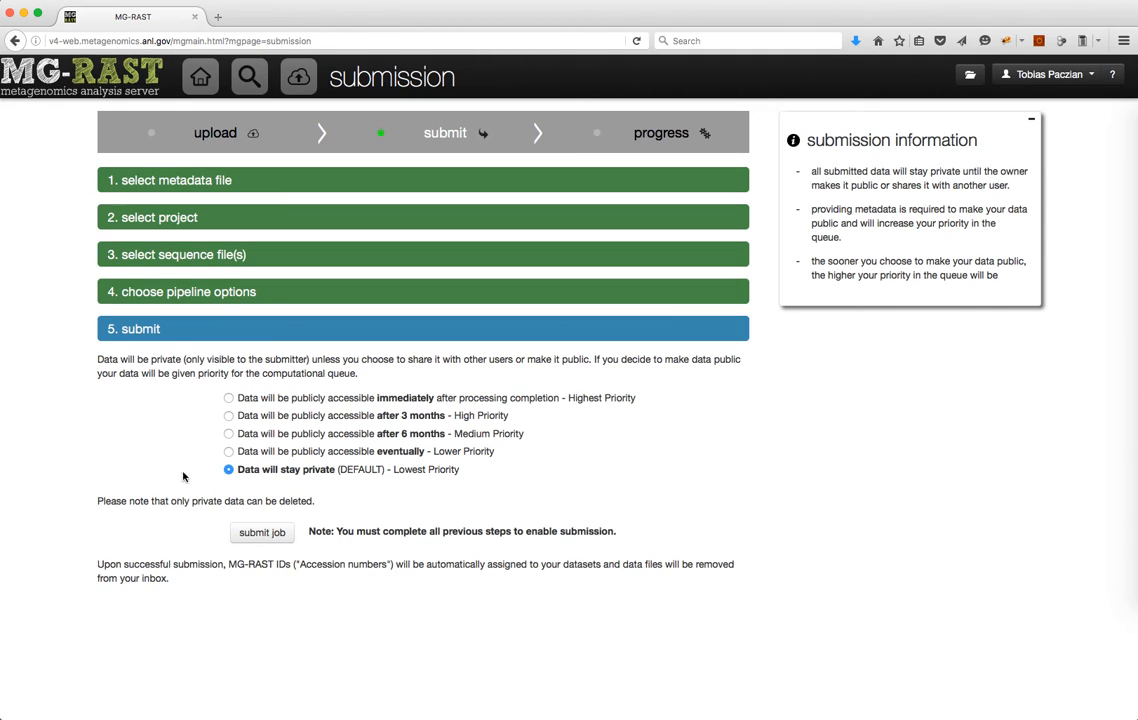
pyautogui.click(660, 133)
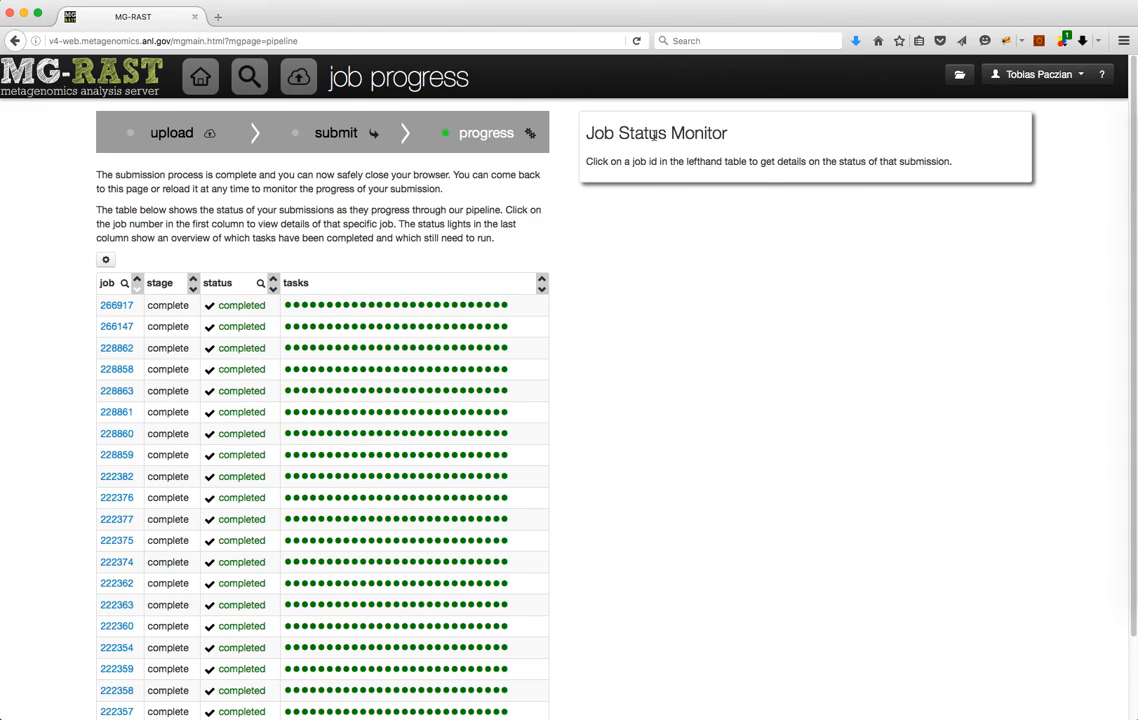
pyautogui.moveTo(513, 186)
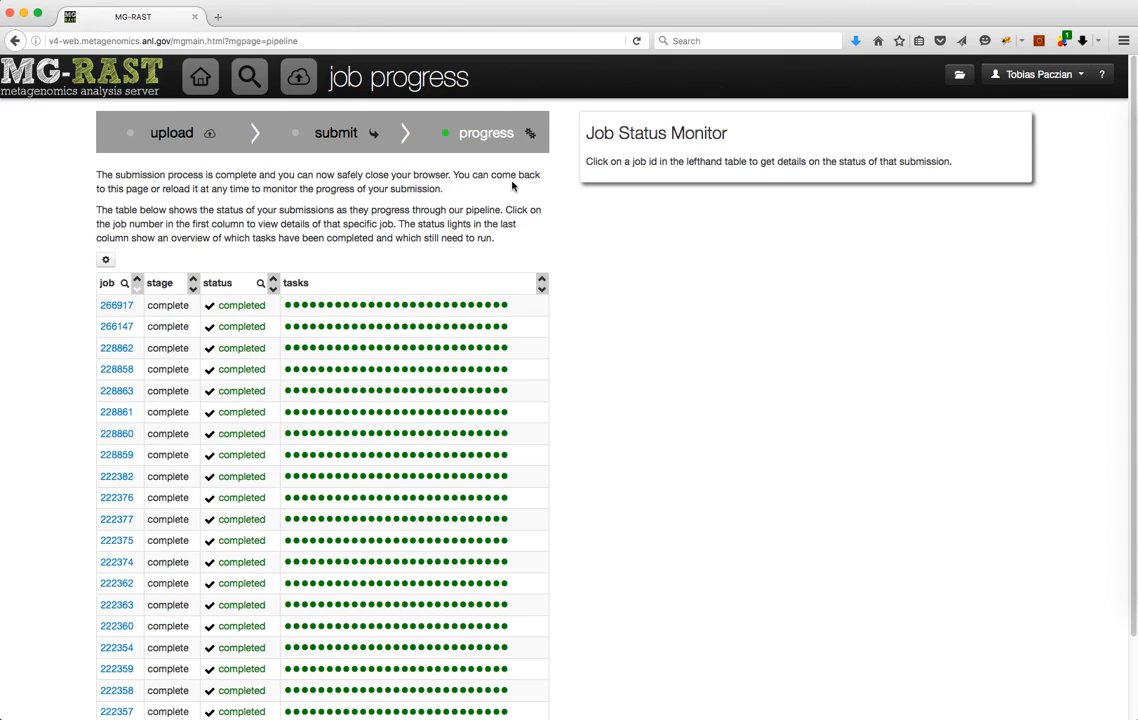